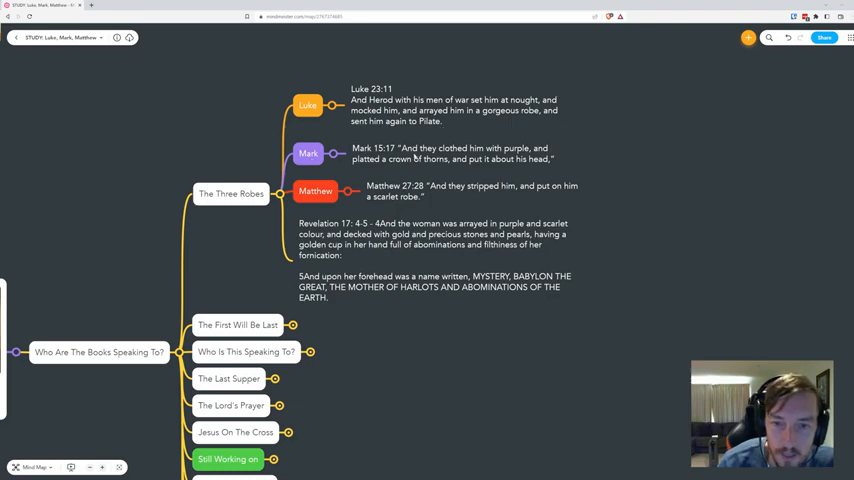
{"action": "mouse_move", "coordinate": [540, 175]}
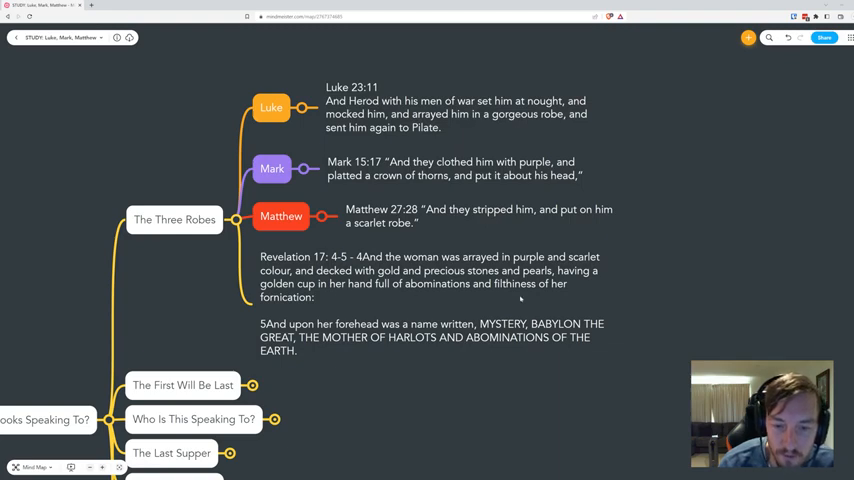
{"action": "mouse_move", "coordinate": [491, 175]}
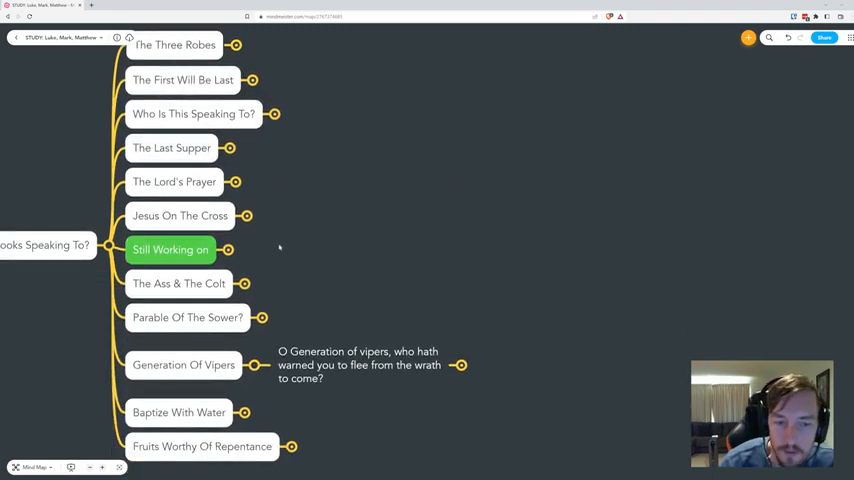
Step: Scroll the map down toward The Last Supper node
{"action": "scroll", "scroll_direction": "down", "scroll_amount": 3}
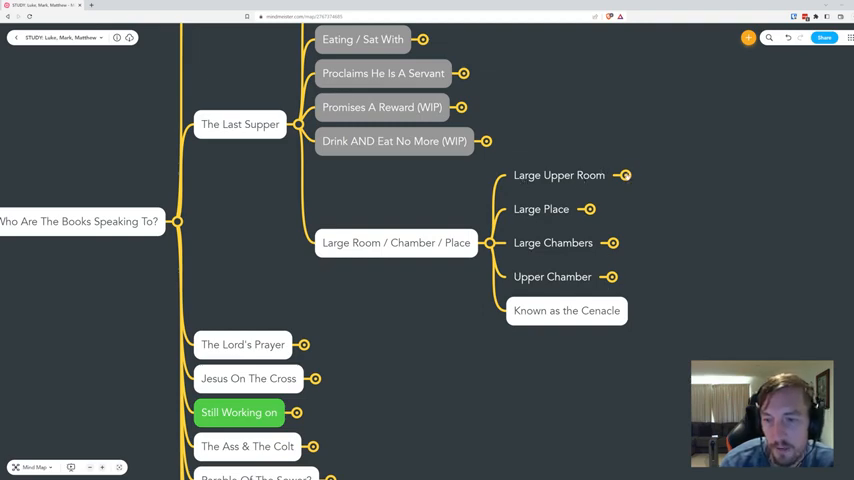
{"action": "mouse_move", "coordinate": [588, 148]}
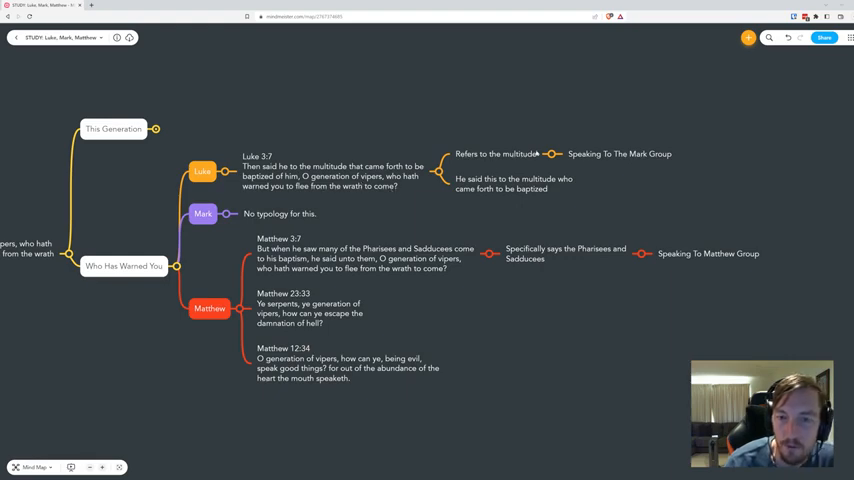
{"action": "left_click", "coordinate": [498, 153]}
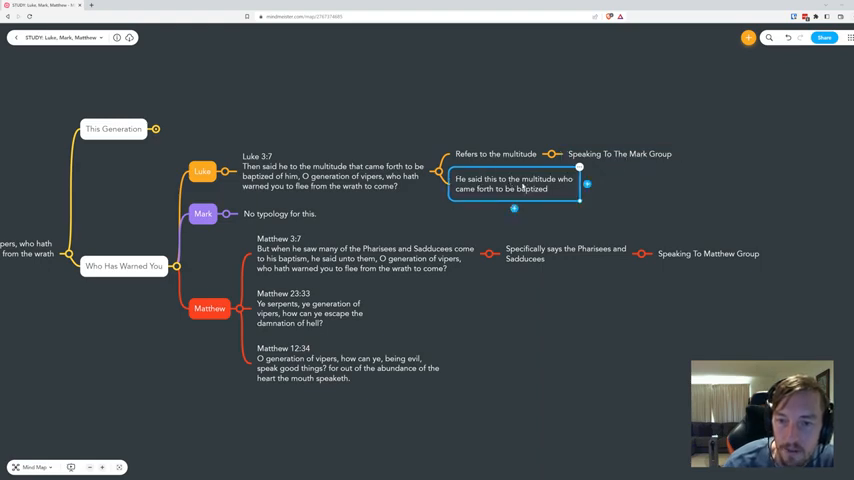
{"action": "mouse_move", "coordinate": [531, 195]}
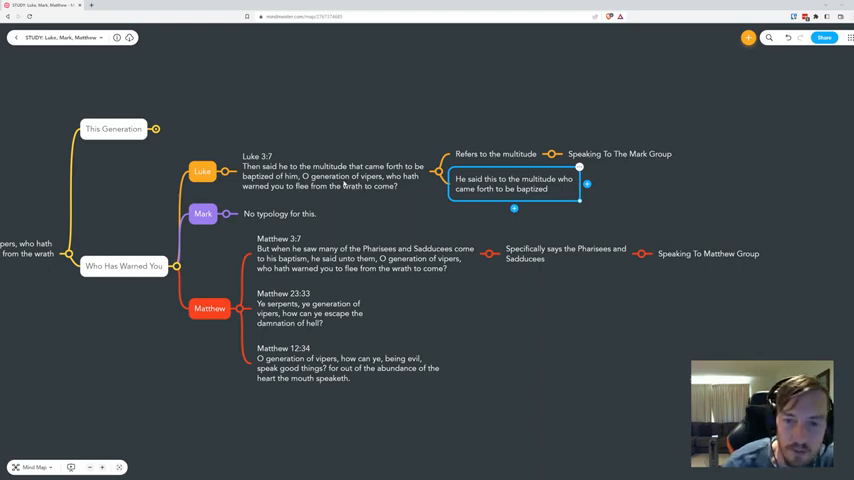
{"action": "mouse_move", "coordinate": [408, 214]}
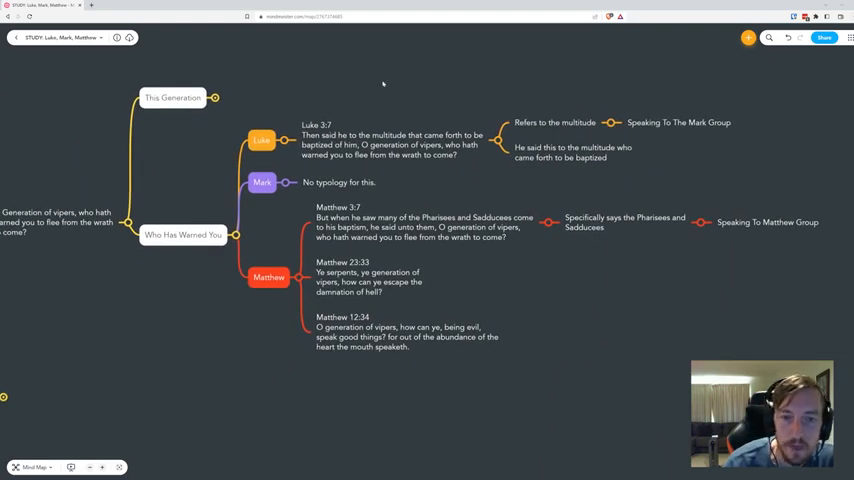
{"action": "left_click", "coordinate": [420, 227]}
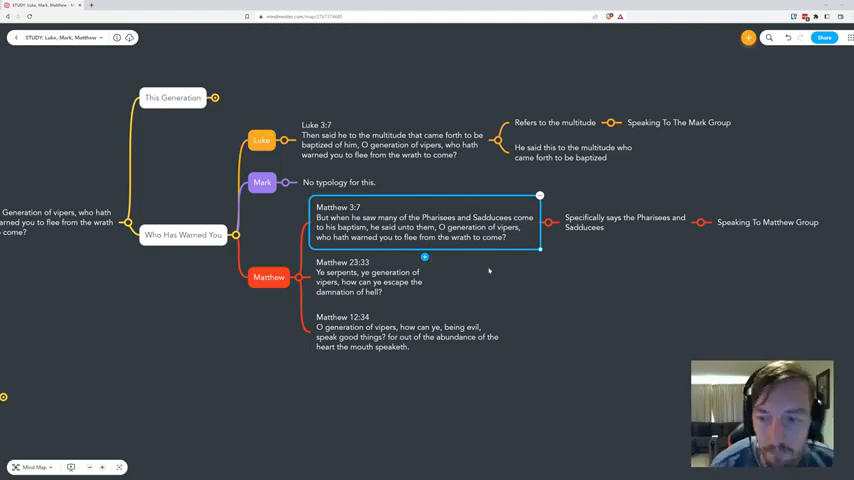
{"action": "left_click", "coordinate": [625, 222]}
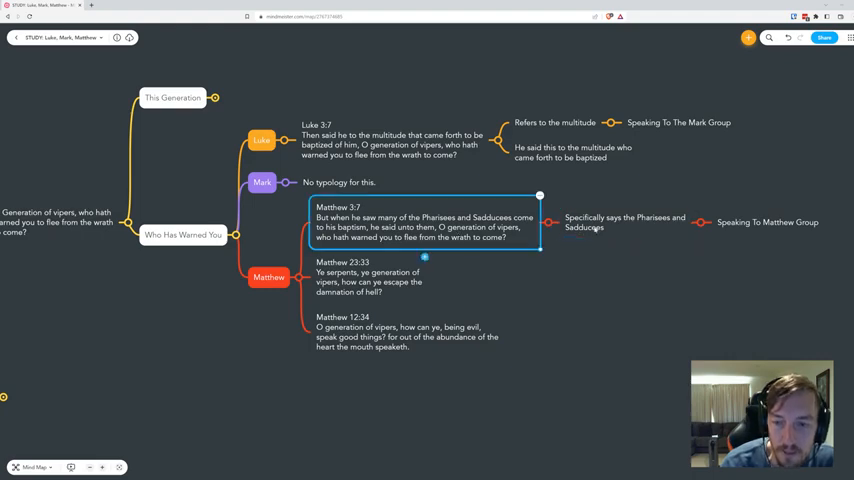
{"action": "left_click", "coordinate": [624, 222]}
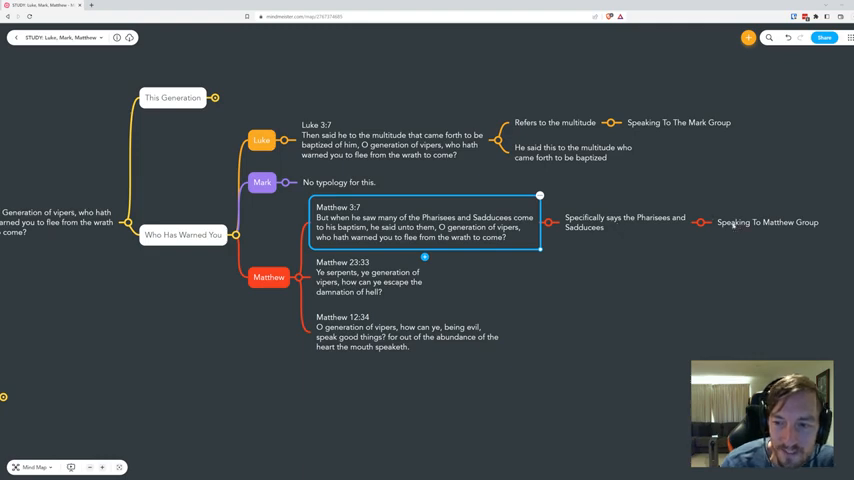
{"action": "left_click", "coordinate": [368, 276]}
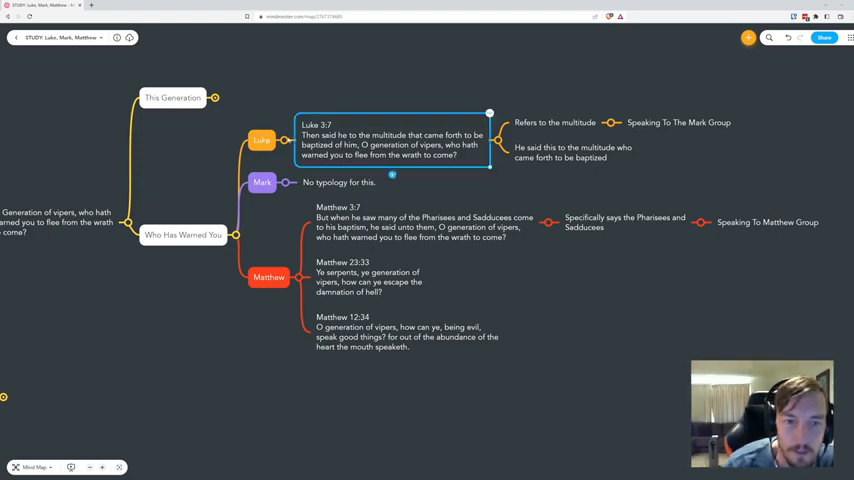
{"action": "left_click", "coordinate": [340, 182]}
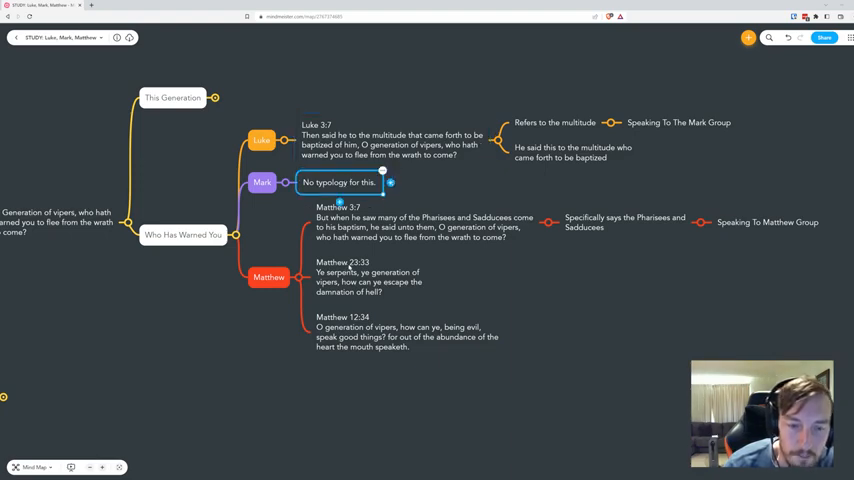
{"action": "left_click", "coordinate": [625, 222]}
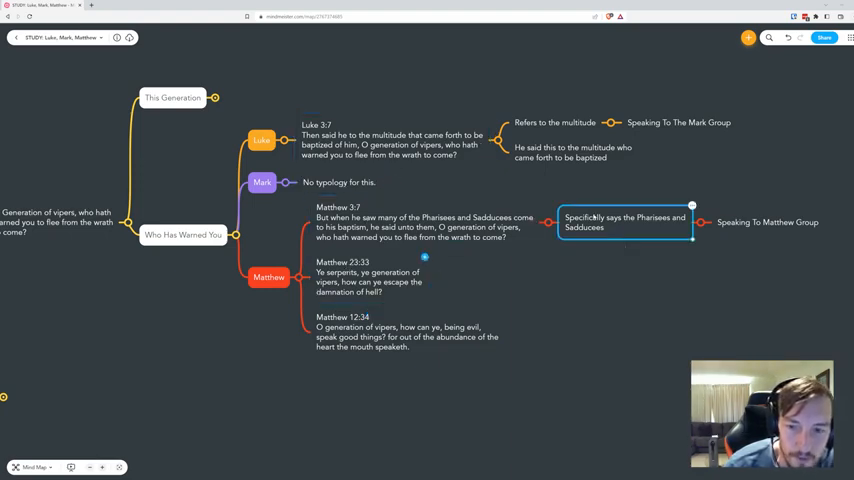
{"action": "left_click", "coordinate": [420, 222]}
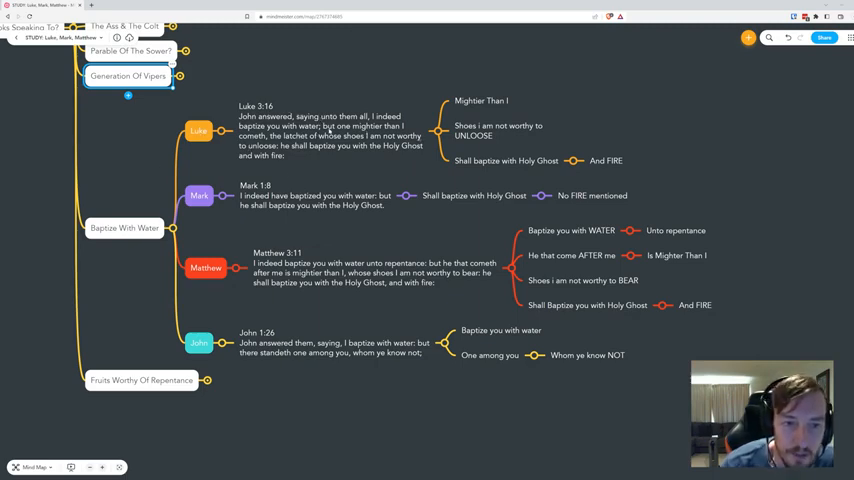
{"action": "mouse_move", "coordinate": [305, 145]}
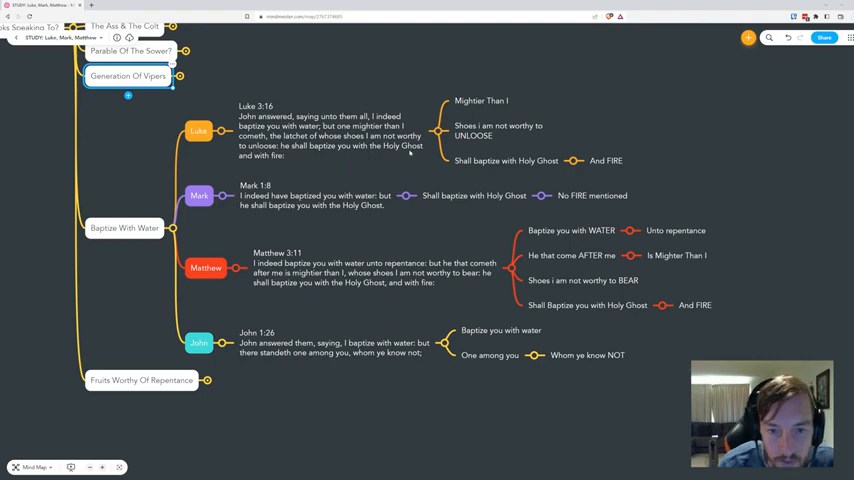
{"action": "mouse_move", "coordinate": [463, 130]}
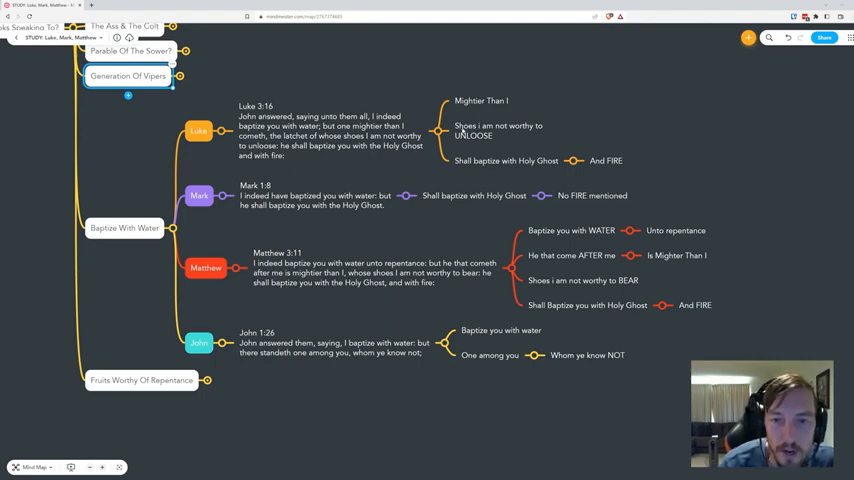
{"action": "left_click", "coordinate": [498, 130]}
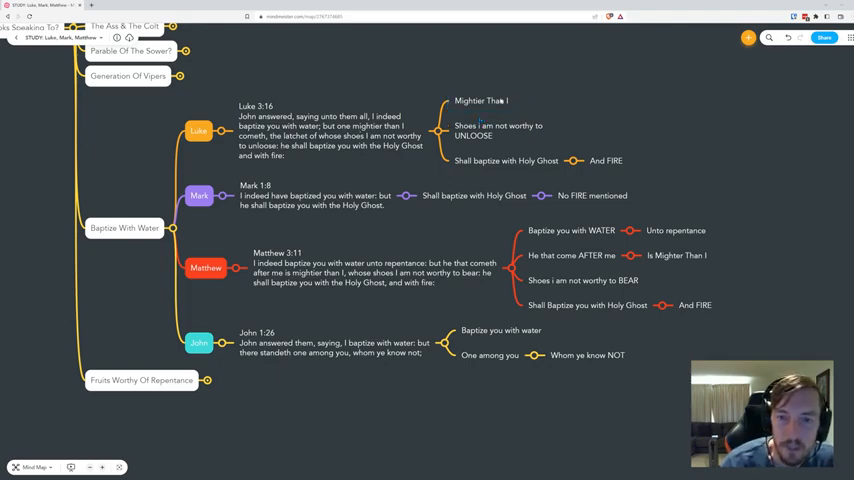
{"action": "left_click", "coordinate": [481, 101]}
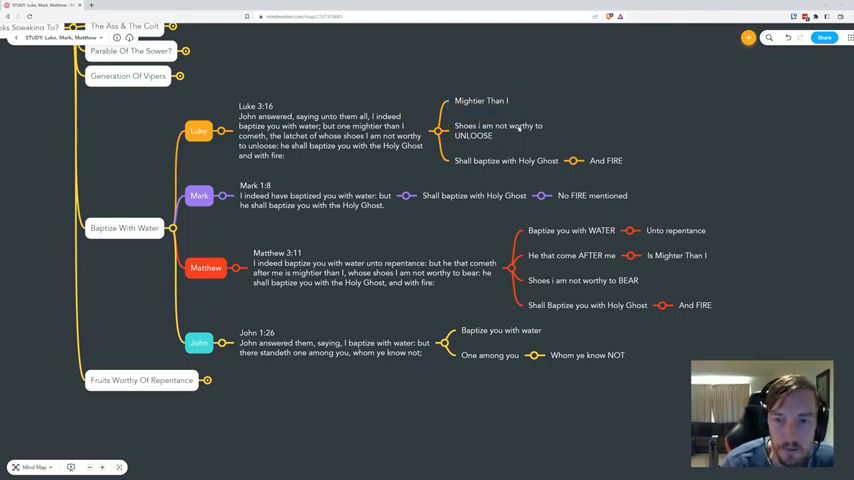
{"action": "left_click", "coordinate": [481, 100]}
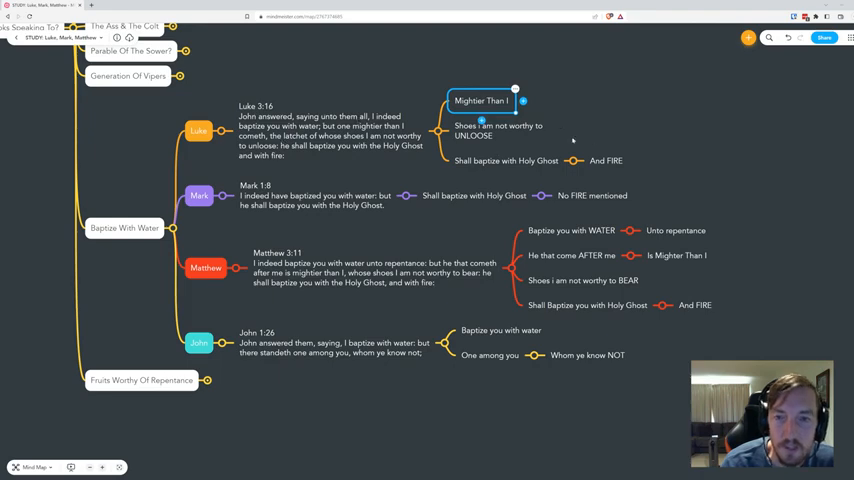
{"action": "left_click", "coordinate": [505, 160]}
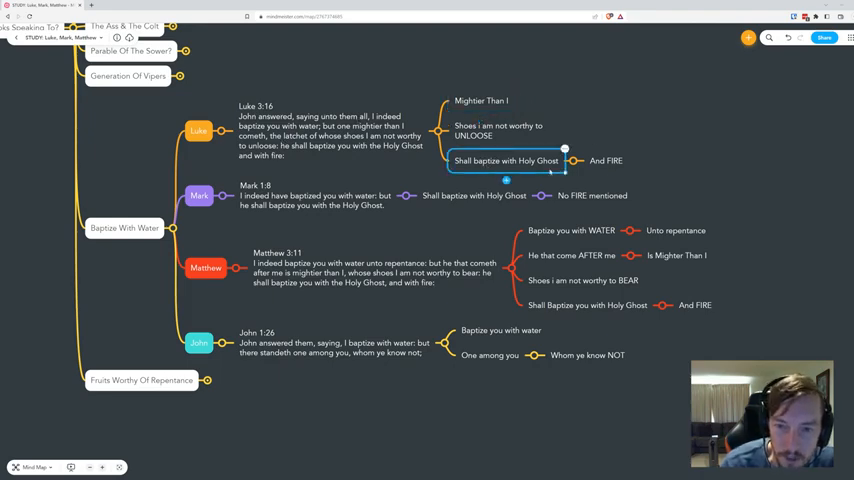
{"action": "mouse_move", "coordinate": [607, 166]}
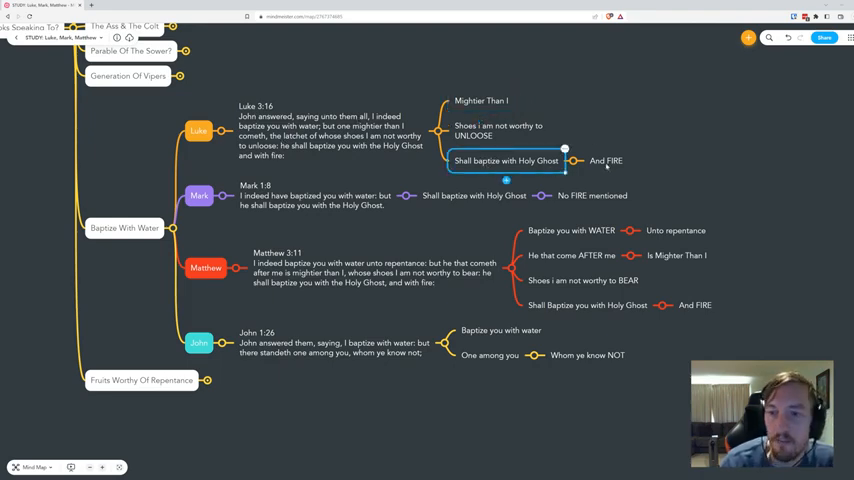
{"action": "left_click", "coordinate": [606, 160]}
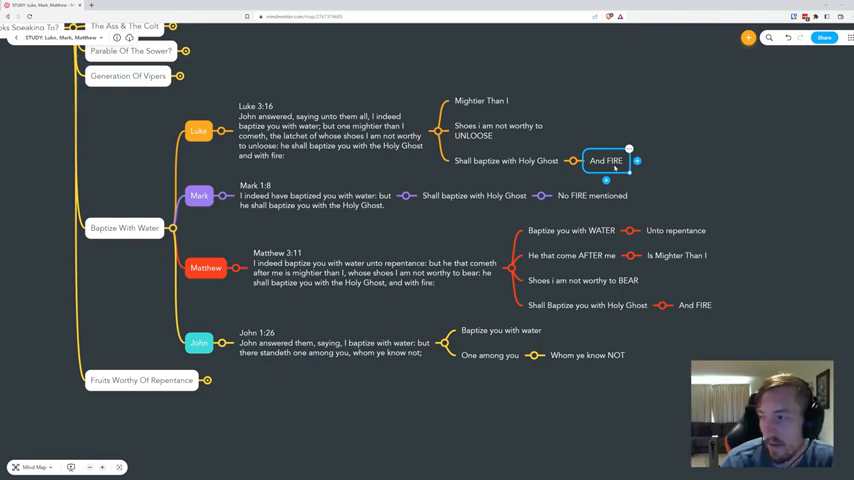
{"action": "left_click", "coordinate": [315, 195]}
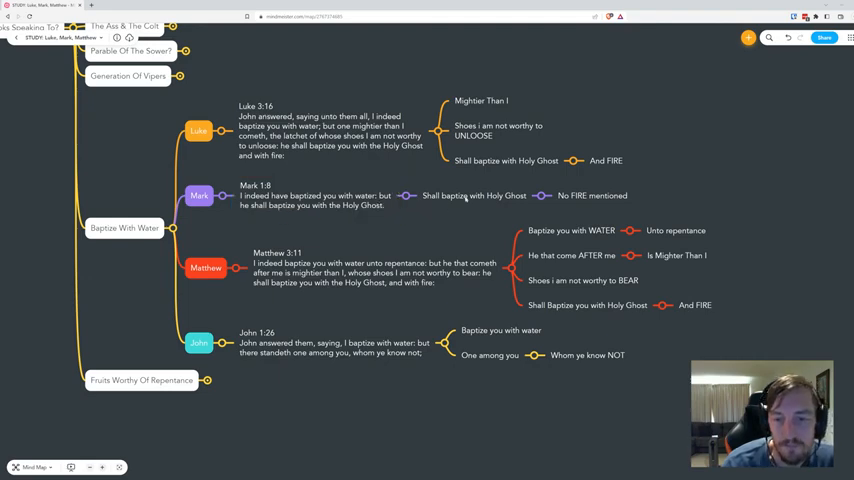
{"action": "left_click", "coordinate": [474, 195]}
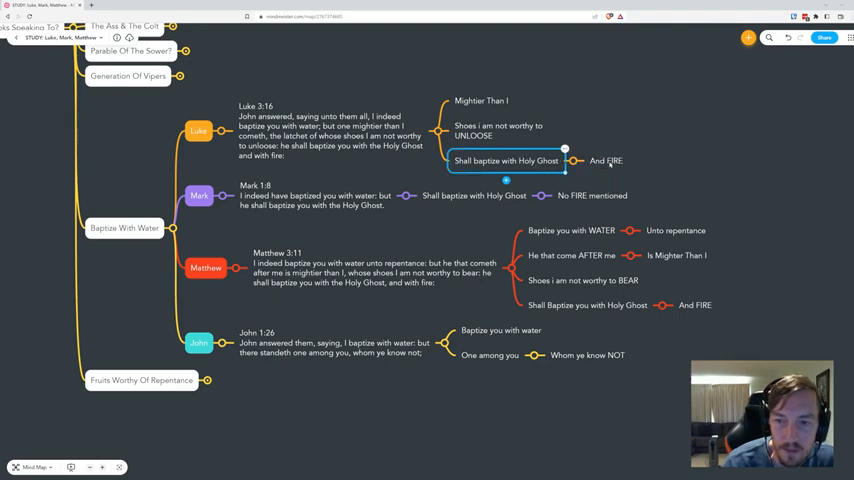
{"action": "left_click", "coordinate": [605, 160]}
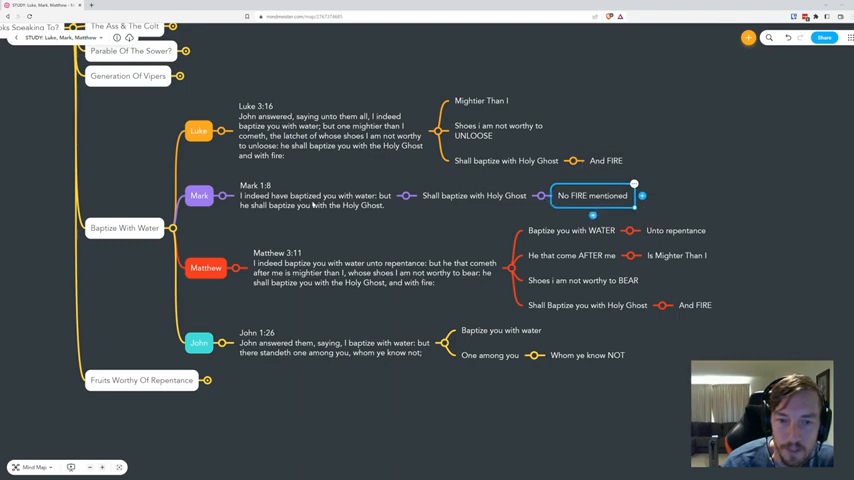
{"action": "left_click", "coordinate": [315, 200]}
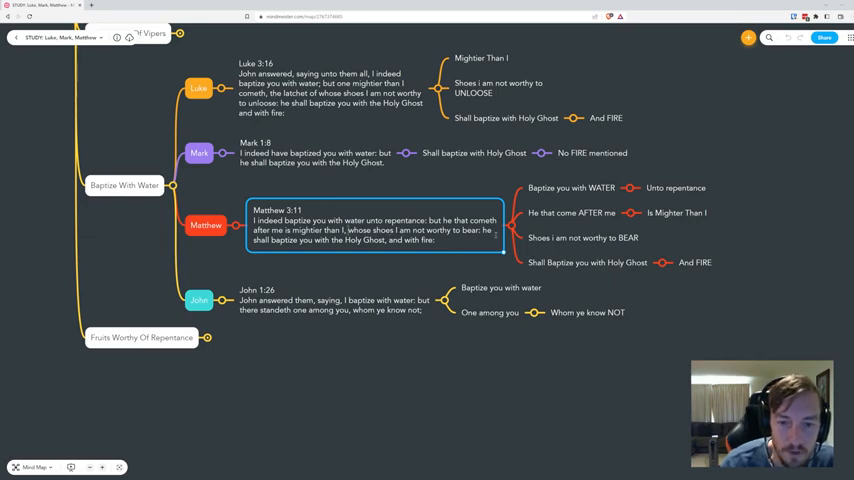
{"action": "left_click", "coordinate": [583, 238]}
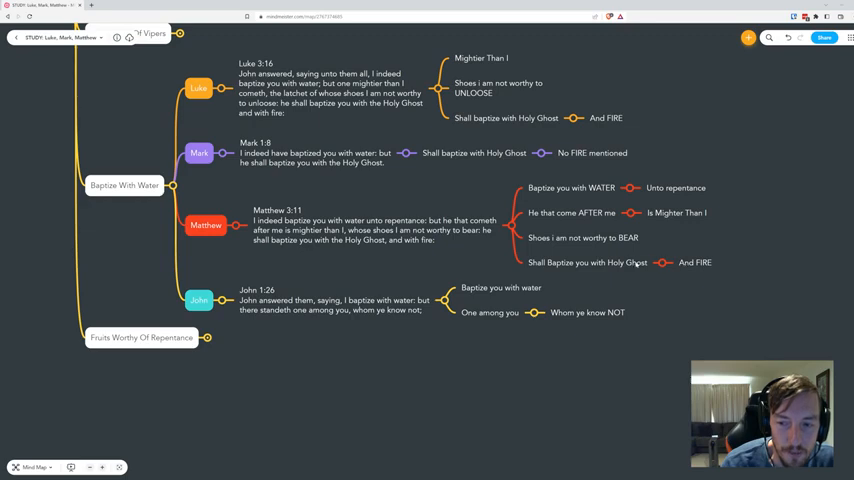
Step: Select Matthew's 'Shall Baptize you with Holy Ghost' and 'And FIRE' points, then John's 'Baptize you with water' node
{"action": "left_click", "coordinate": [588, 262]}
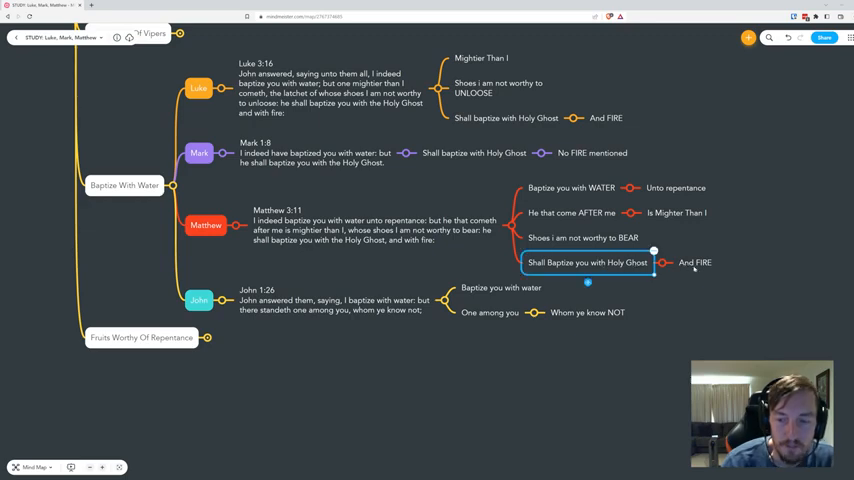
{"action": "left_click", "coordinate": [694, 262]}
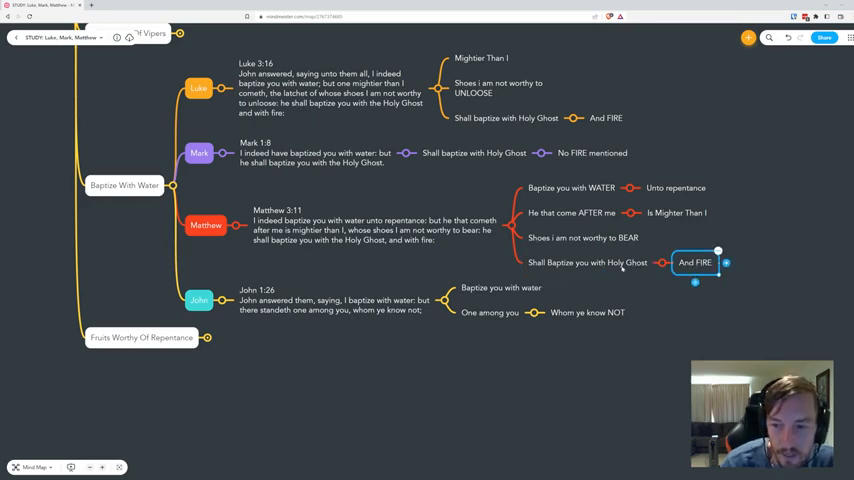
{"action": "left_click", "coordinate": [588, 262]}
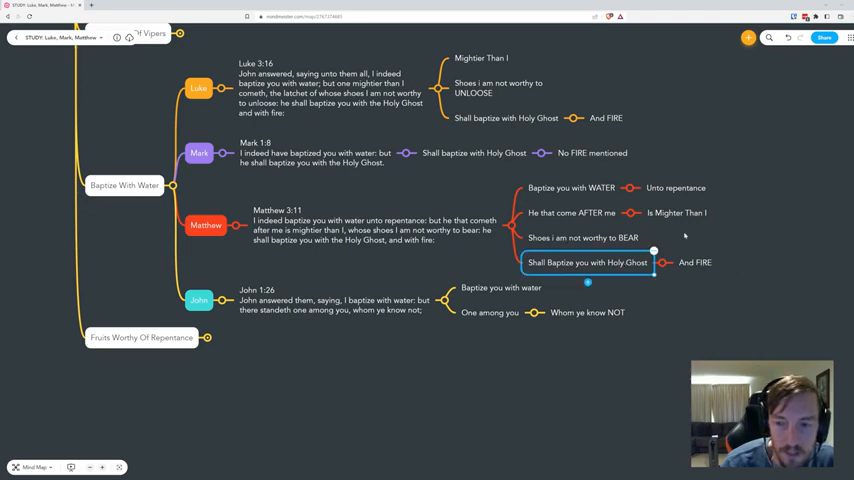
{"action": "mouse_move", "coordinate": [425, 265]}
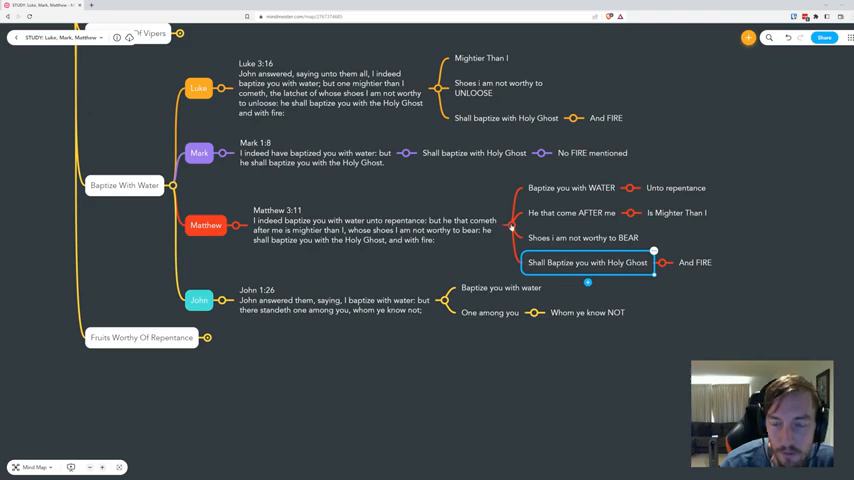
{"action": "mouse_move", "coordinate": [485, 197]}
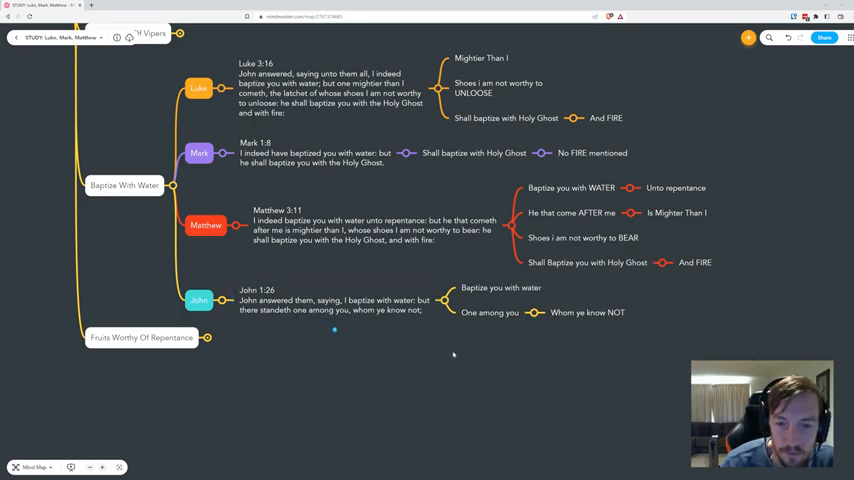
{"action": "left_click", "coordinate": [500, 288]}
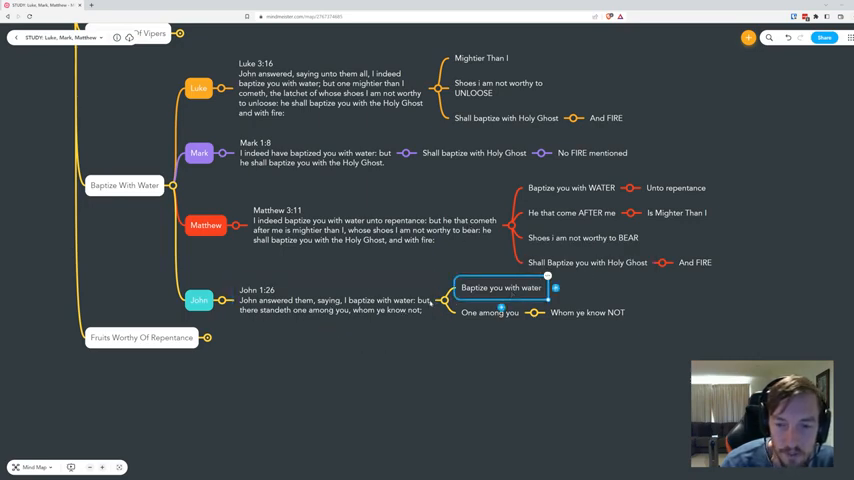
{"action": "left_click", "coordinate": [490, 312]}
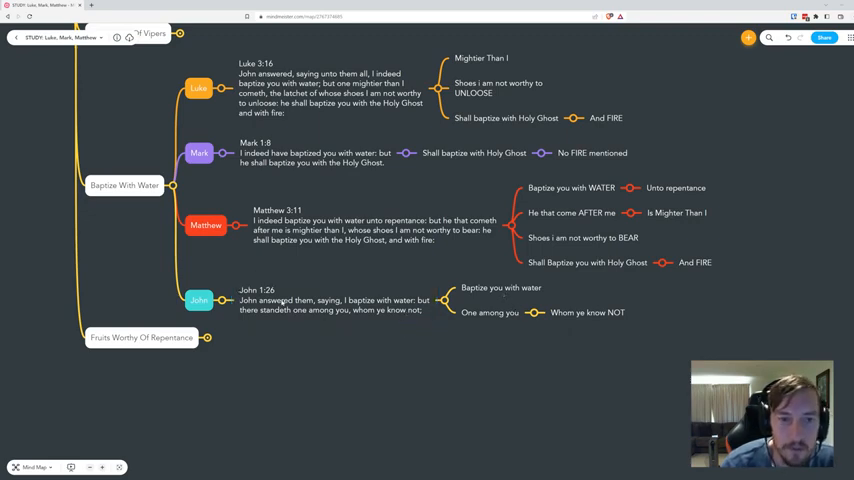
{"action": "mouse_move", "coordinate": [390, 353]}
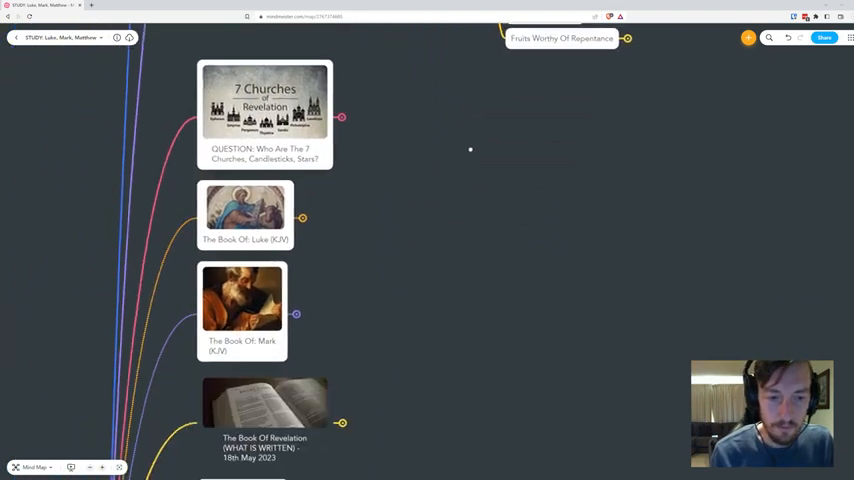
Step: Scroll down the map, then reach the Official King James Bible Online site in a new tab
{"action": "scroll", "scroll_direction": "down", "scroll_amount": 3}
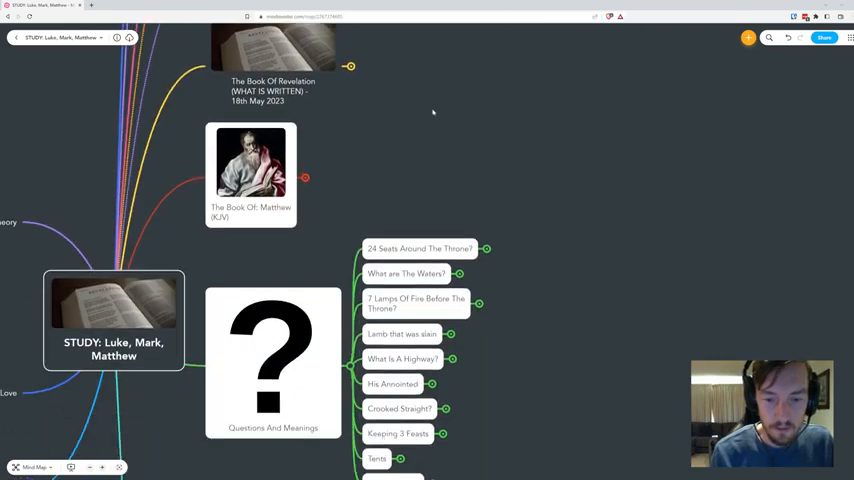
{"action": "scroll", "scroll_direction": "down", "scroll_amount": 3}
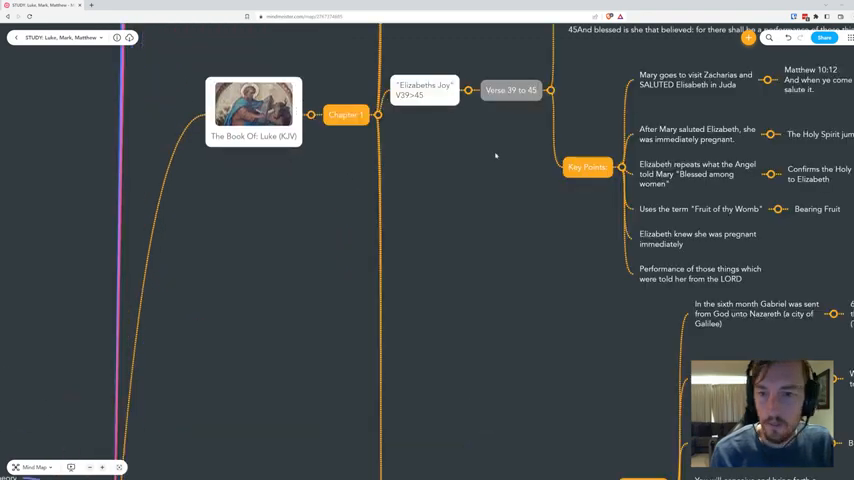
{"action": "scroll", "scroll_direction": "down", "scroll_amount": 3}
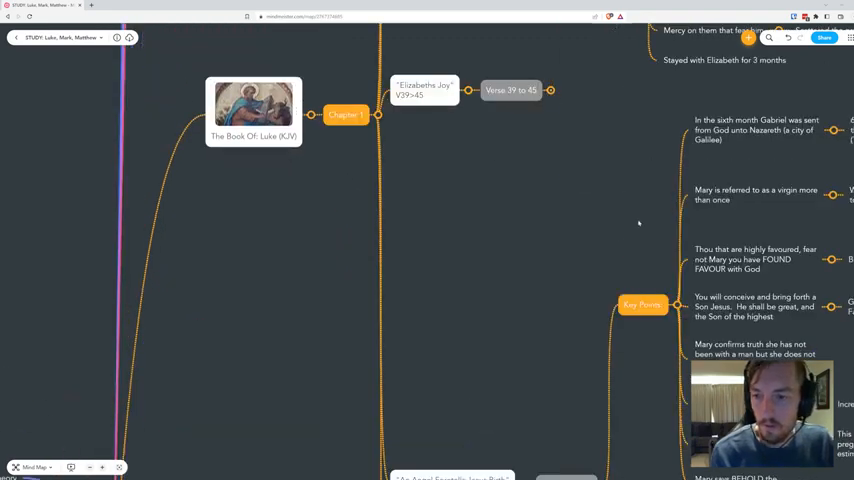
{"action": "scroll", "scroll_direction": "down", "scroll_amount": 3}
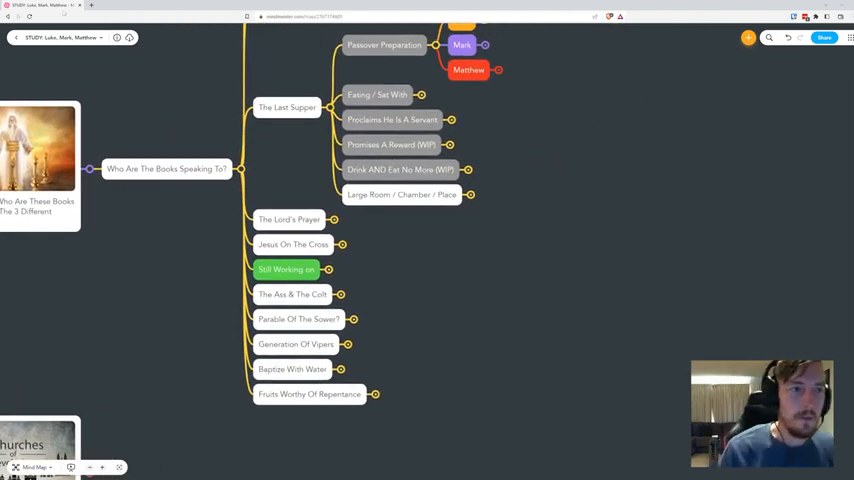
{"action": "left_click", "coordinate": [174, 6]}
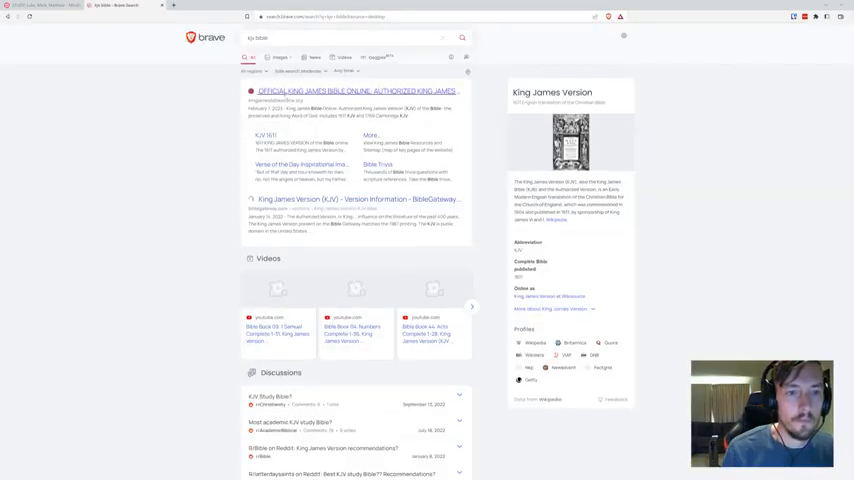
{"action": "left_click", "coordinate": [335, 91]}
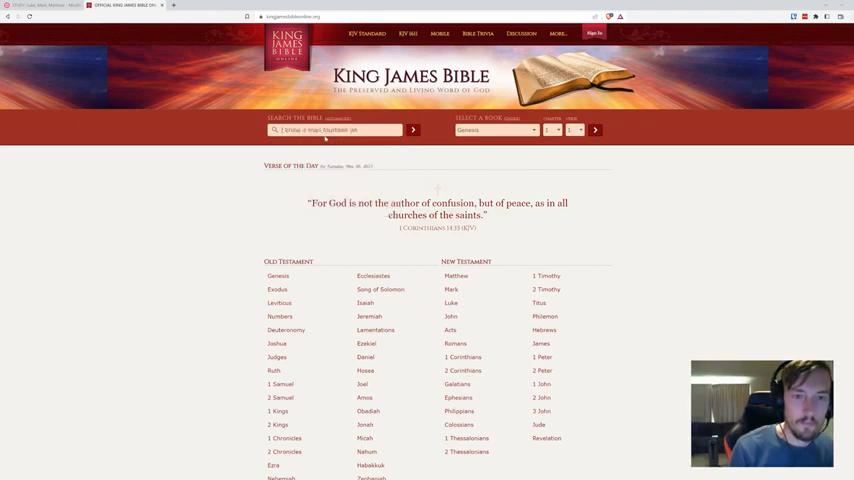
Step: Activate the Search the Bible box to look up 2 Corinthians 12:2
{"action": "left_click", "coordinate": [412, 129]}
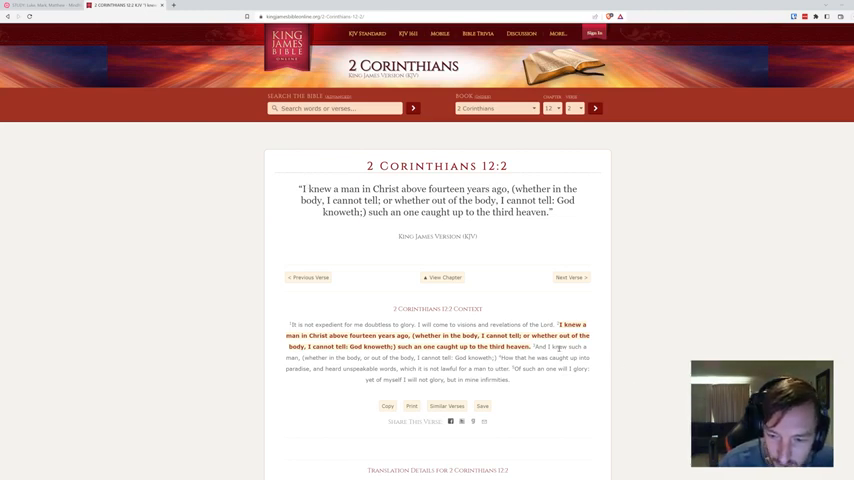
{"action": "left_click_drag", "start_coordinate": [305, 358], "coordinate": [418, 358]}
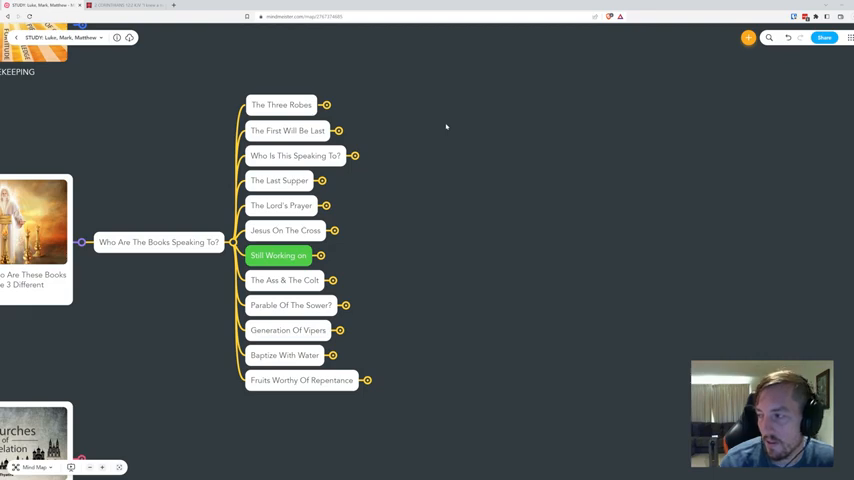
{"action": "mouse_move", "coordinate": [355, 160]}
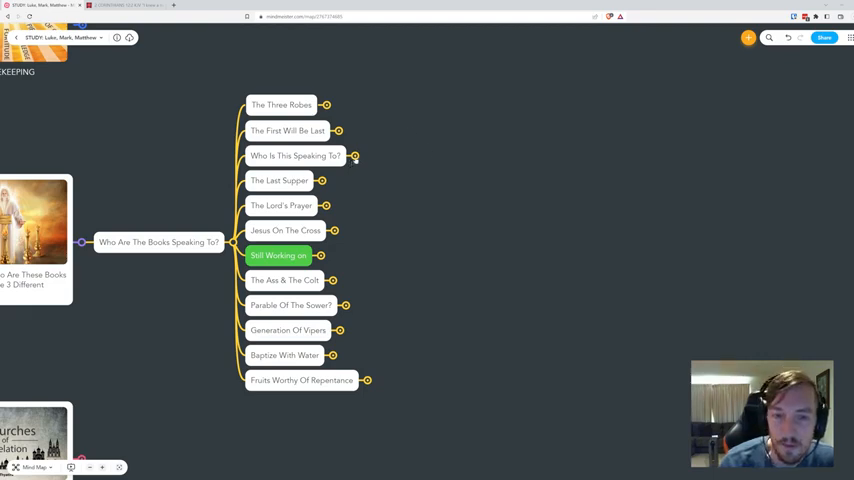
{"action": "mouse_move", "coordinate": [357, 156]}
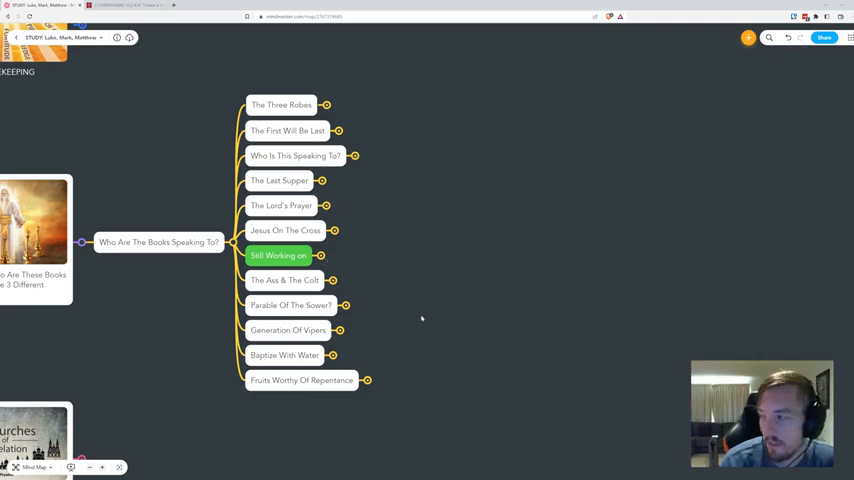
{"action": "scroll", "scroll_direction": "down", "scroll_amount": 3}
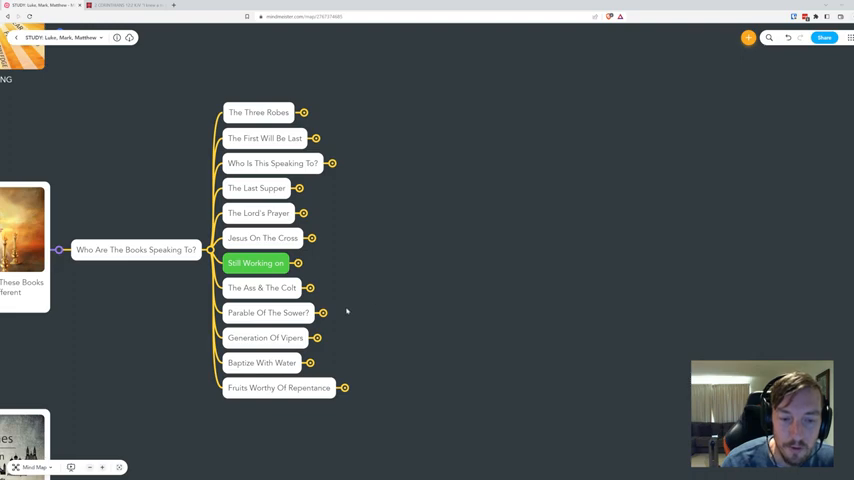
{"action": "mouse_move", "coordinate": [458, 336]}
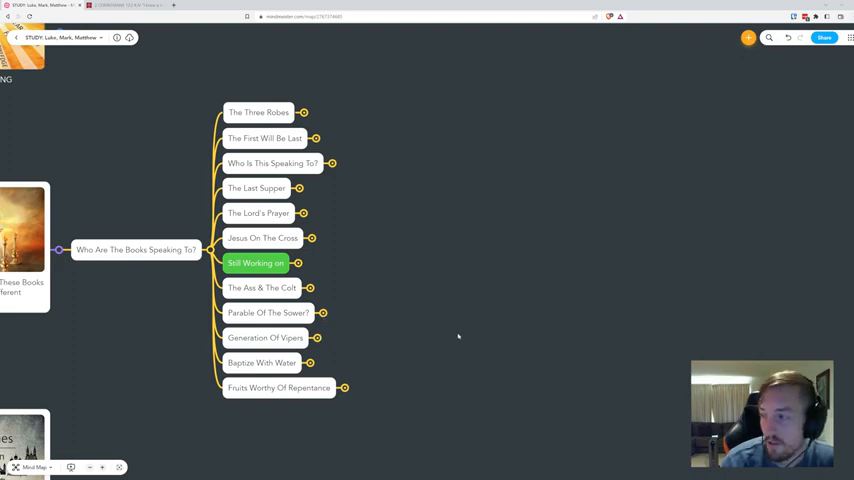